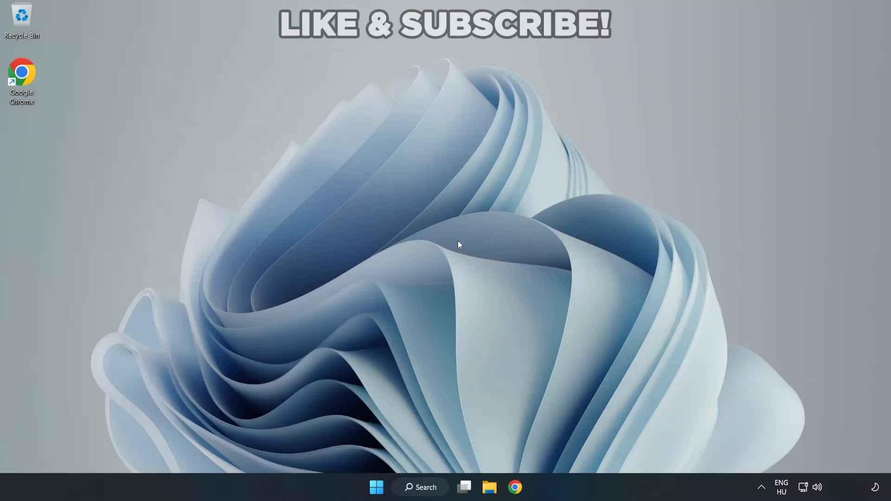
mouse_move(490, 248)
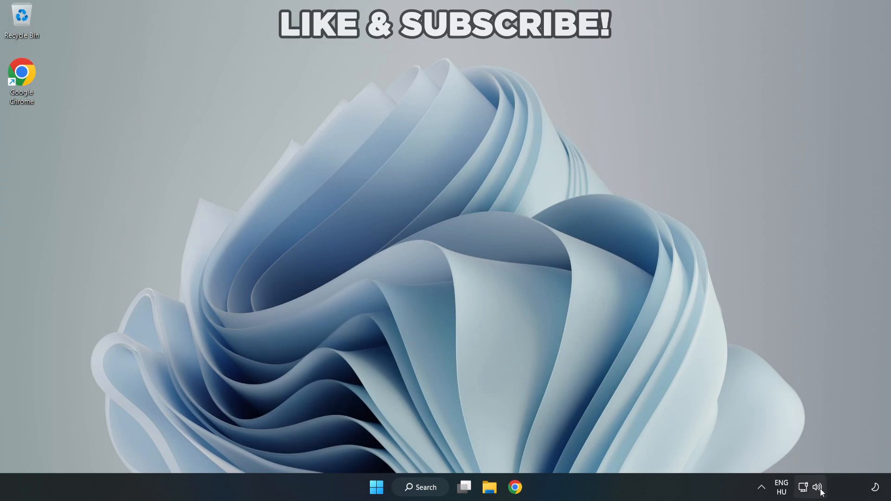
Step: Switch the sound output from the virtual cable to Speakers (High Definition Audio Device)
left_click(803, 487)
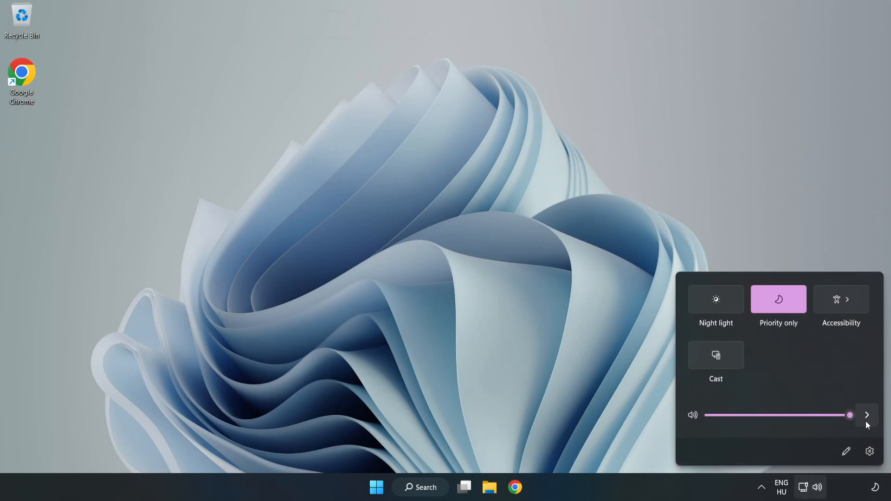
mouse_move(866, 416)
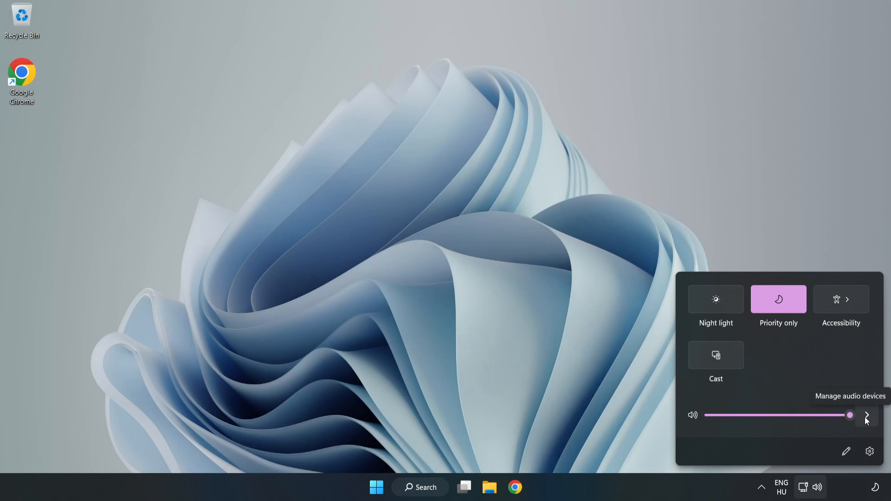
left_click(866, 416)
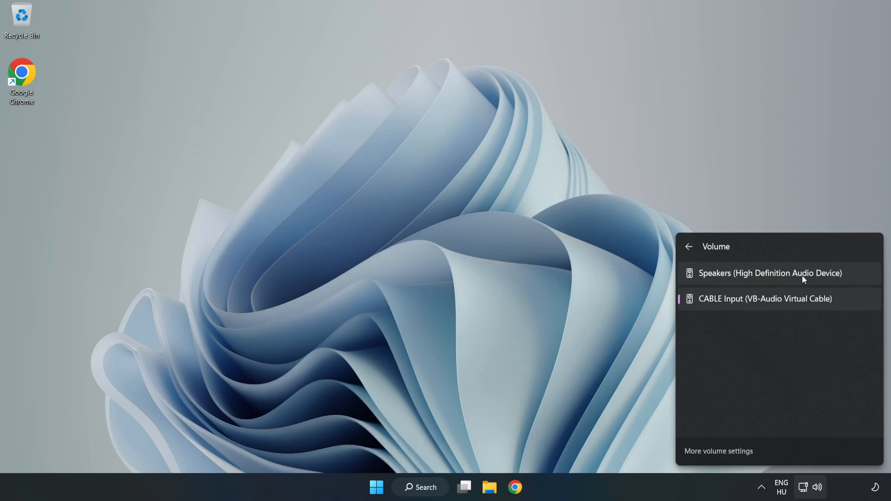
left_click(769, 273)
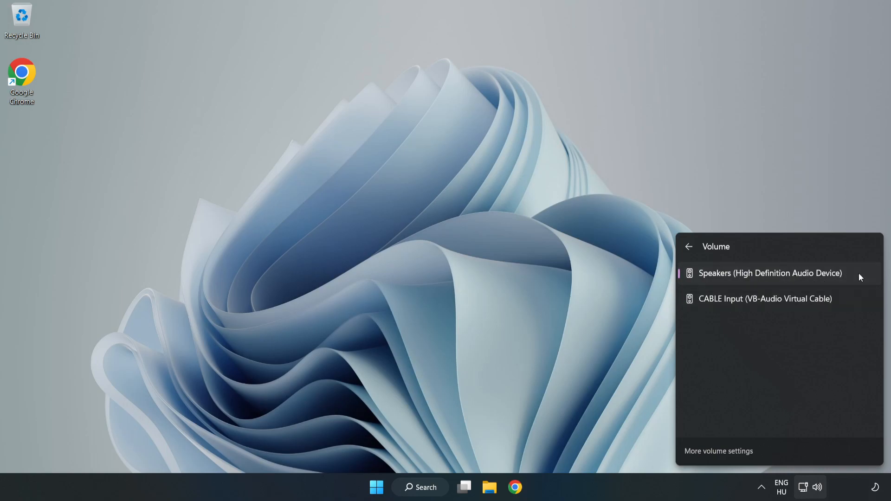
mouse_move(433, 243)
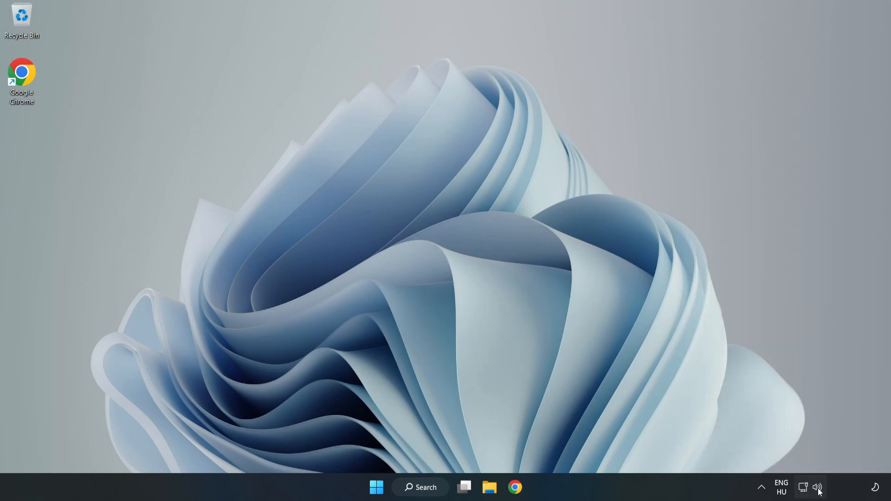
Step: Reset all sound devices and app volumes to recommended defaults in the Volume mixer
right_click(818, 487)
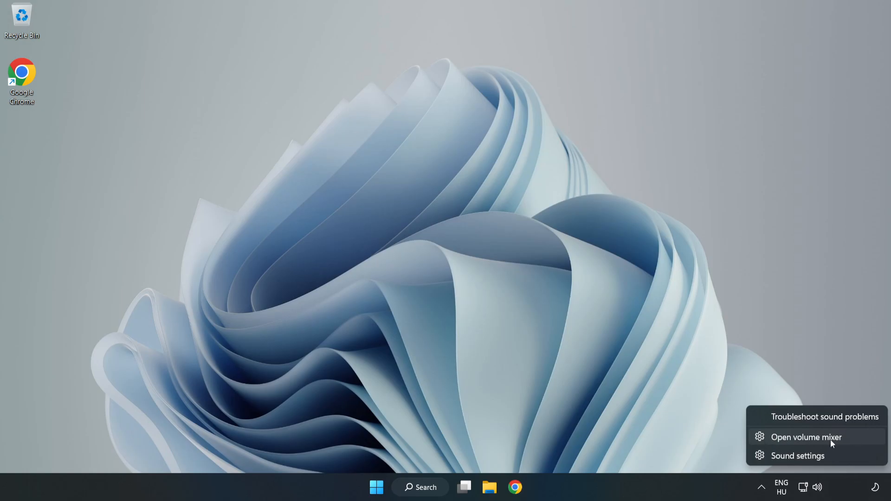
left_click(806, 437)
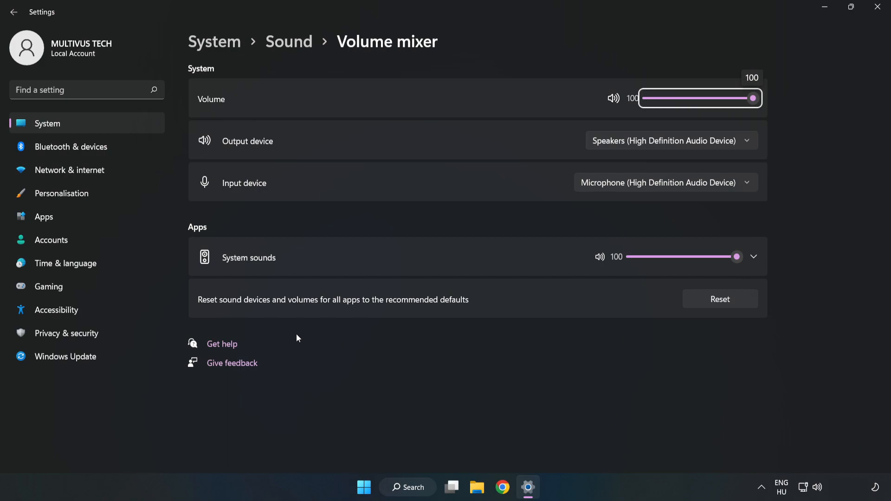
mouse_move(513, 302)
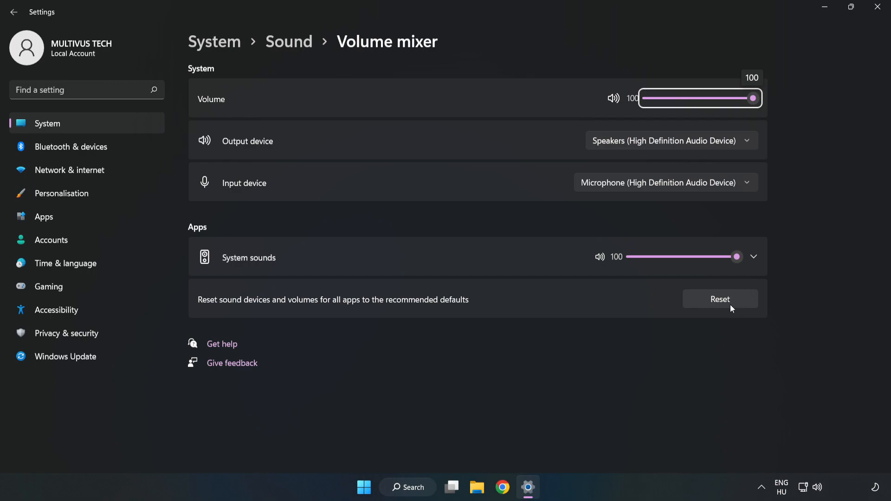
left_click(719, 299)
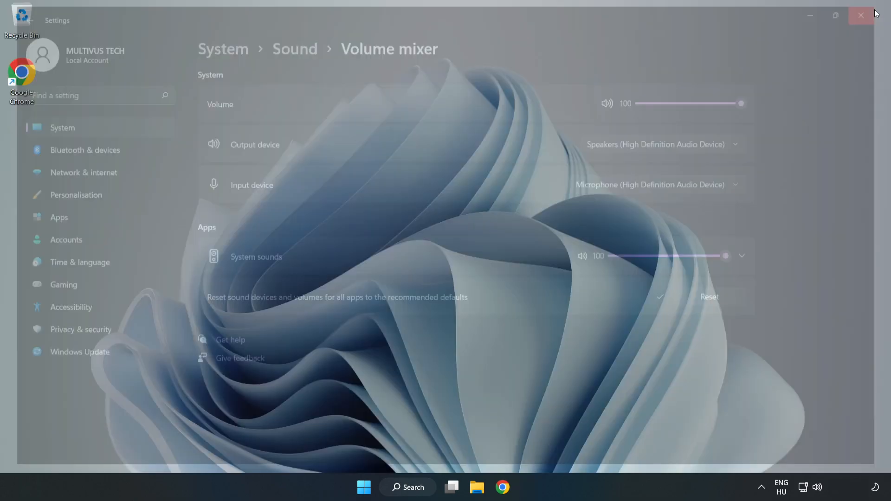
Step: Close the Volume mixer and go from Sound settings to the classic playback device list
left_click(861, 15)
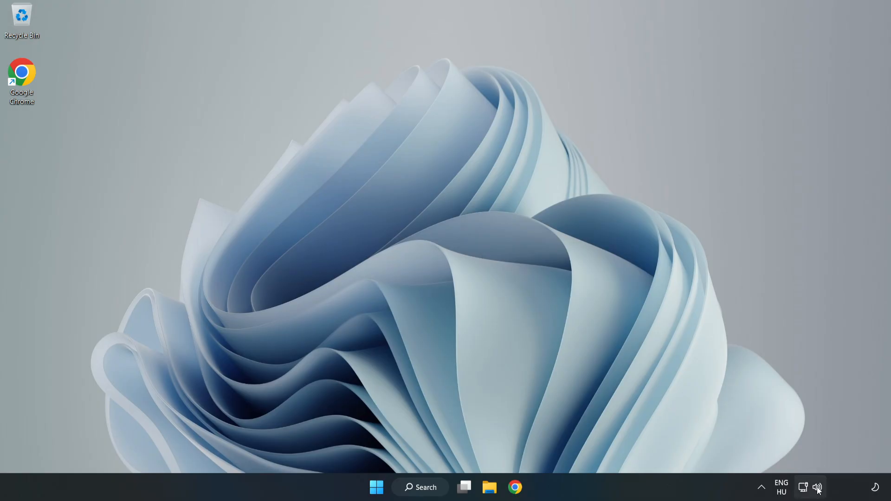
right_click(817, 487)
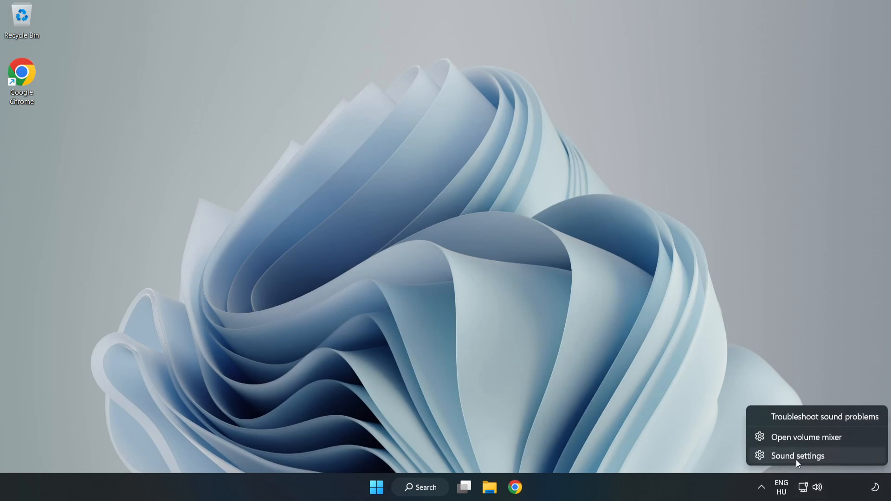
left_click(797, 456)
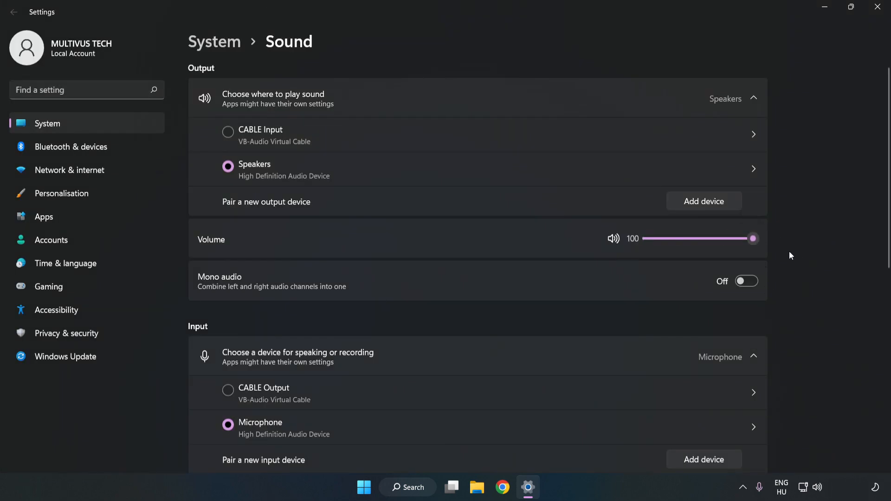
scroll("down", 3)
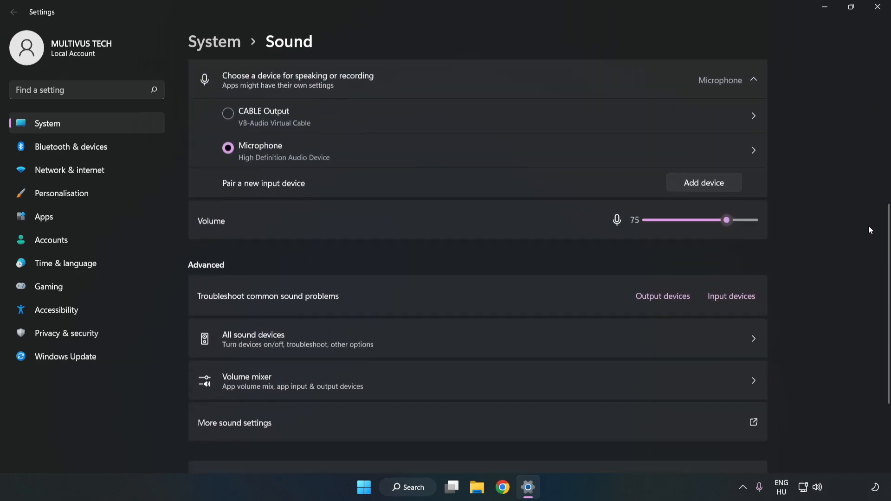
scroll("down", 3)
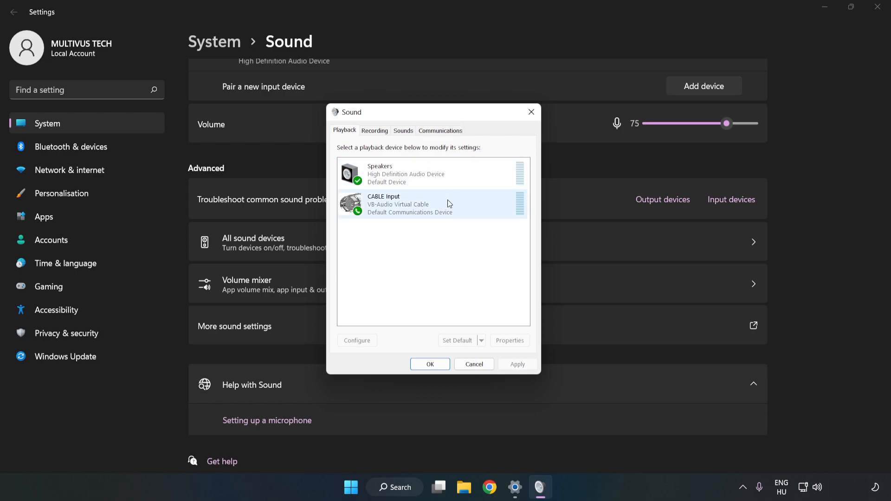
Step: Disable the CABLE Input virtual device in the Playback list
left_click(432, 204)
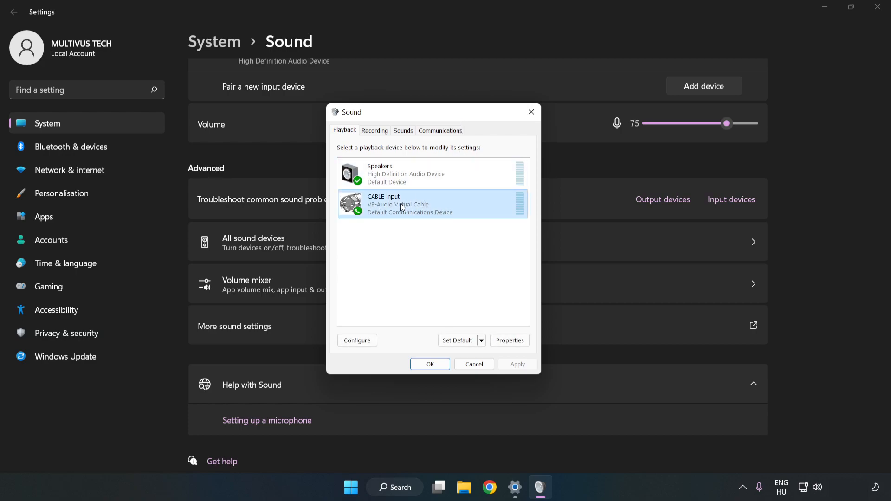
right_click(401, 205)
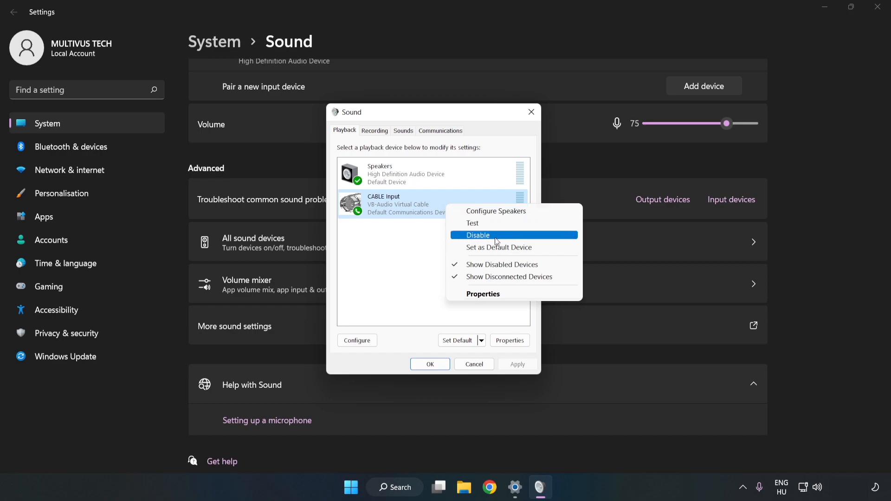
left_click(477, 235)
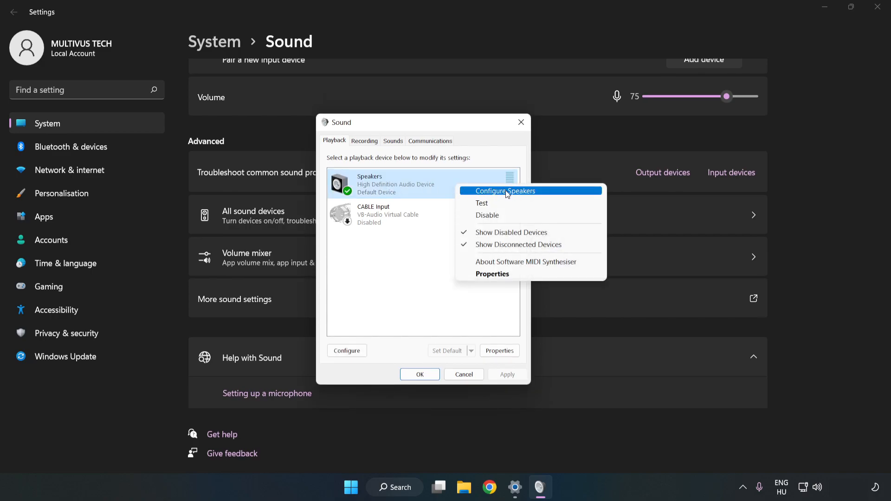
Step: Run the speaker setup wizard choosing 7.1 Surround with all optional speakers kept
left_click(506, 190)
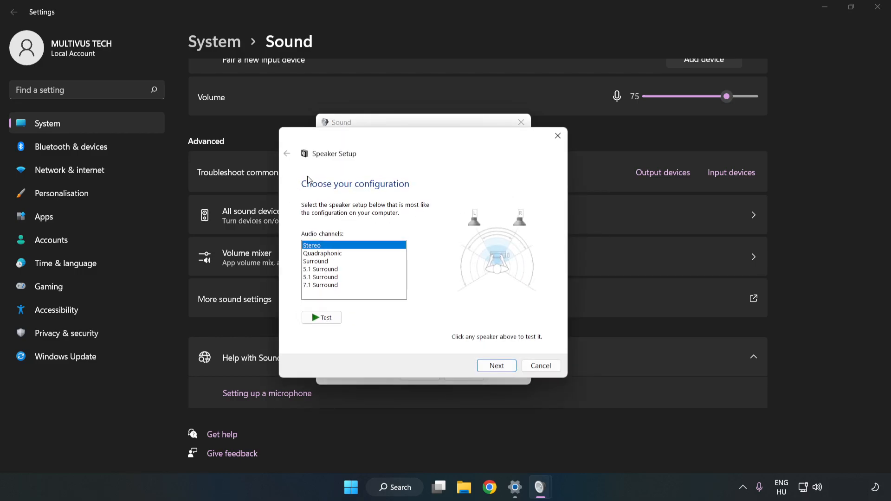
left_click(321, 285)
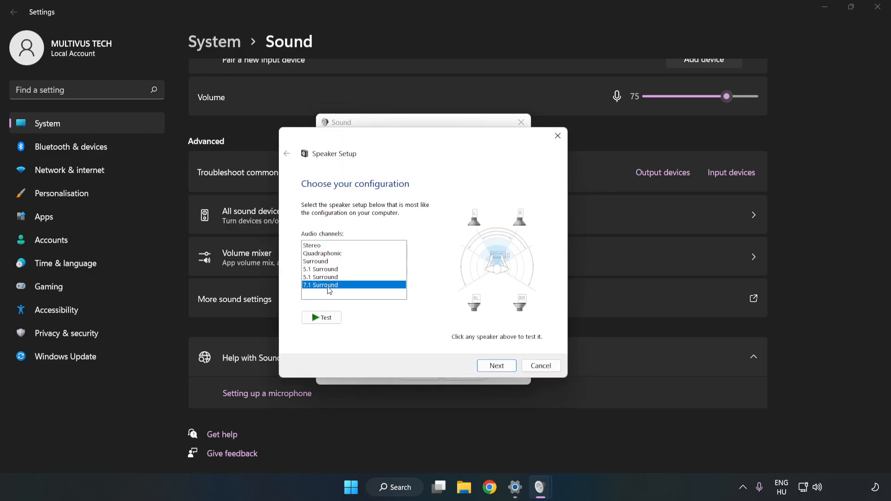
left_click(496, 365)
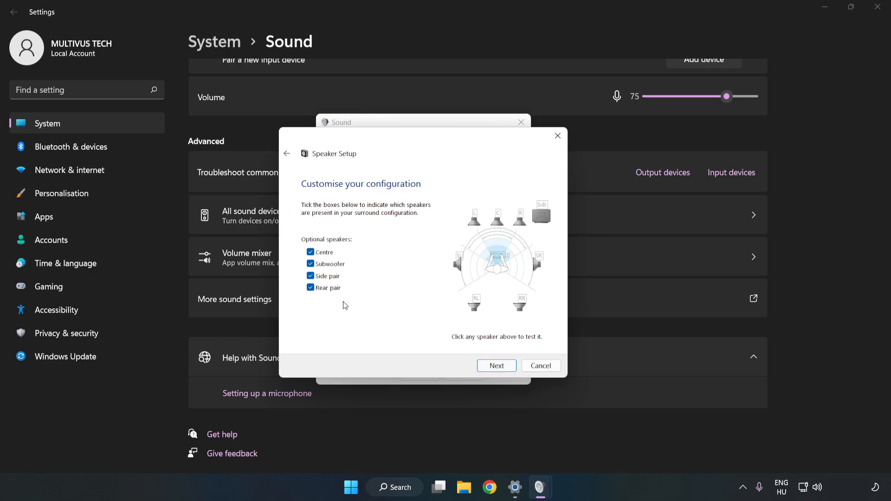
left_click(495, 365)
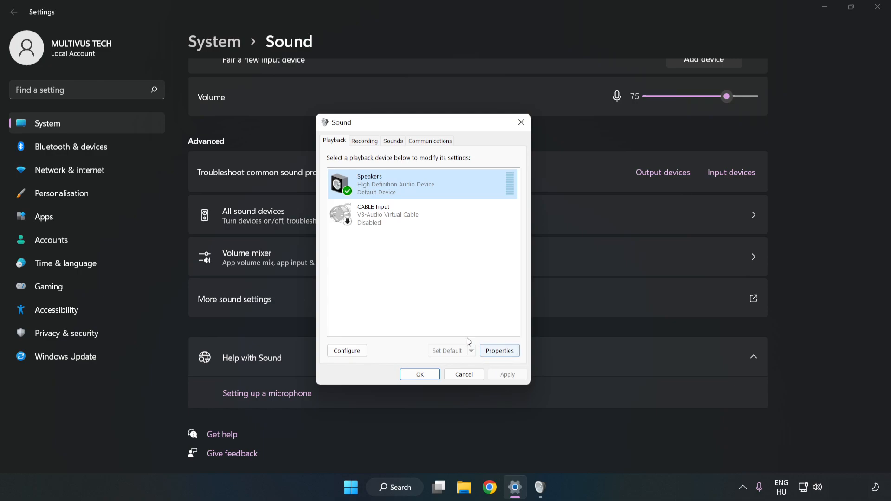
mouse_move(499, 350)
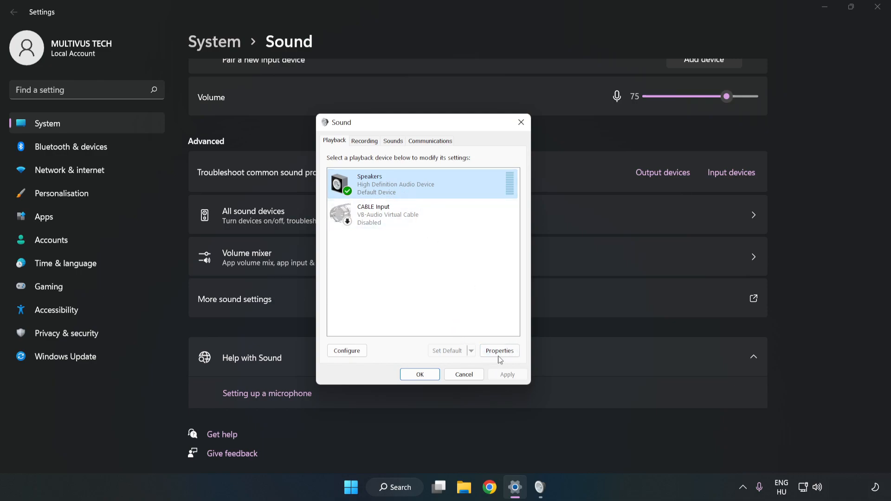
Step: Turn off all audio enhancements in the Speakers properties
left_click(499, 351)
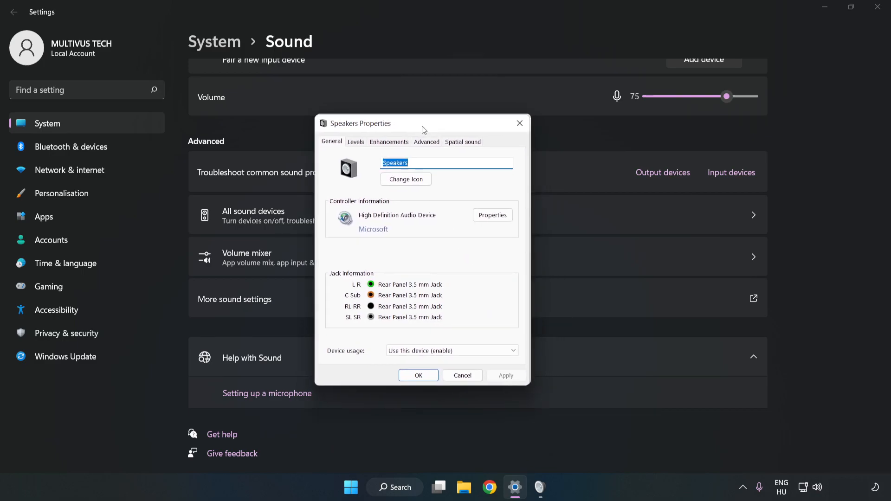
left_click(389, 142)
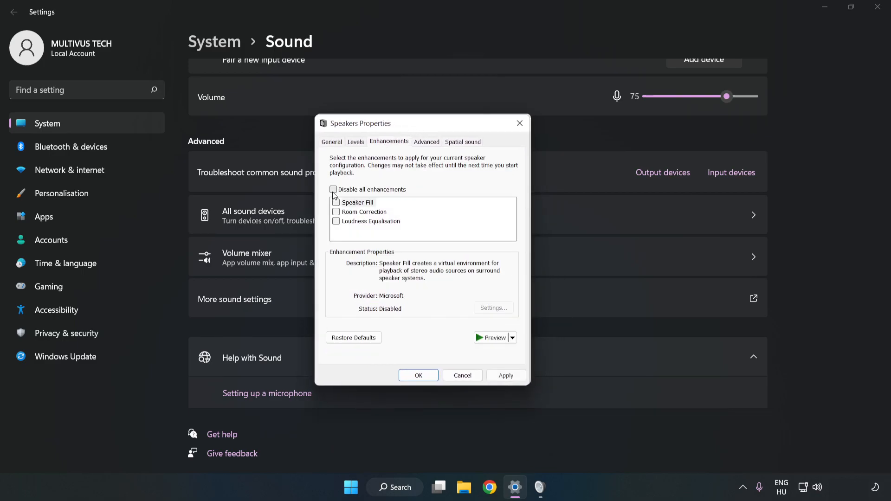
left_click(334, 189)
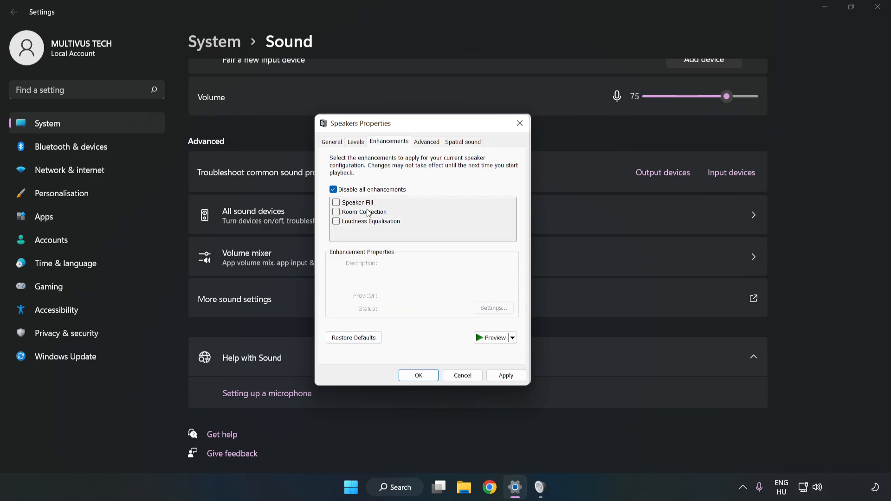
mouse_move(426, 164)
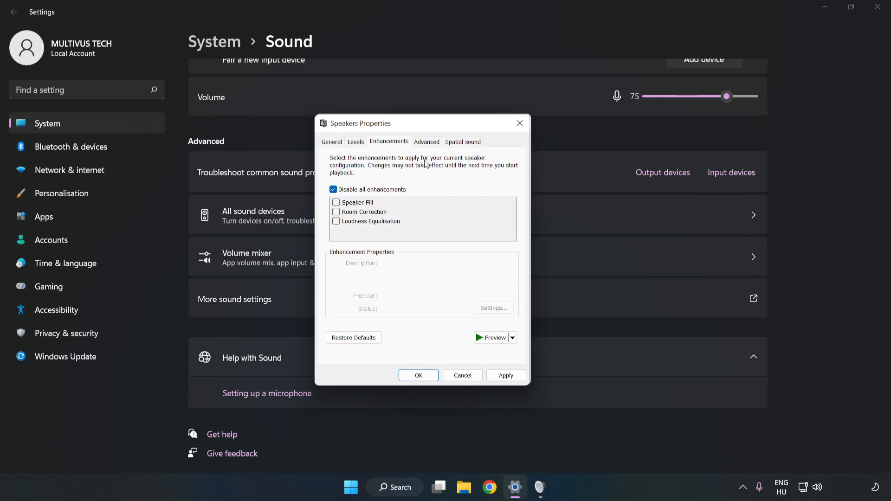
Step: Set the Speakers default format to 16 bit, 48000 Hz (DVD Quality) and close both dialogs
left_click(426, 141)
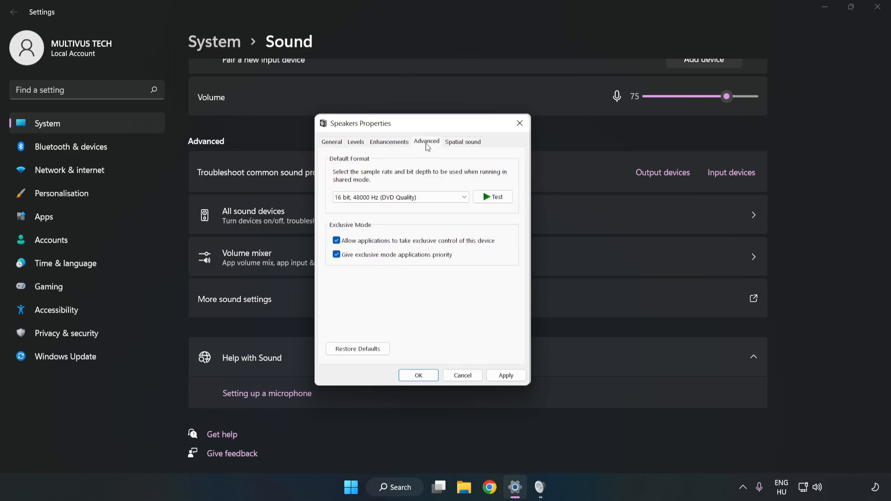
left_click(400, 197)
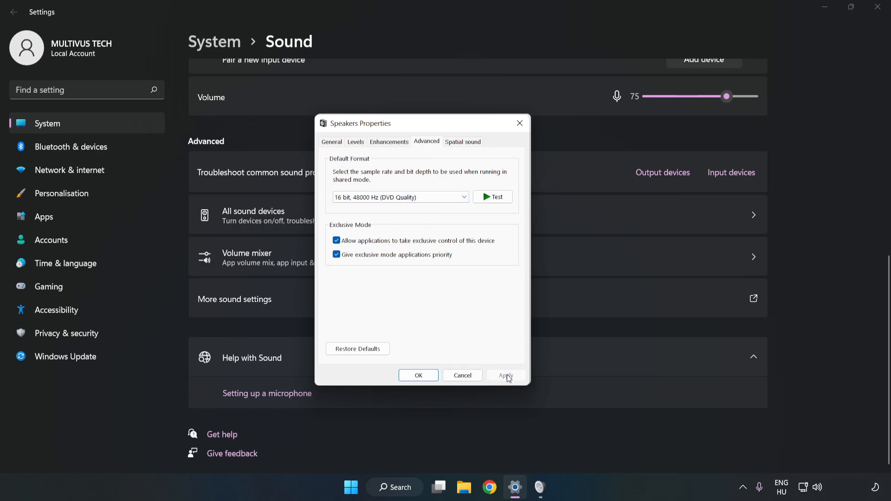
left_click(418, 375)
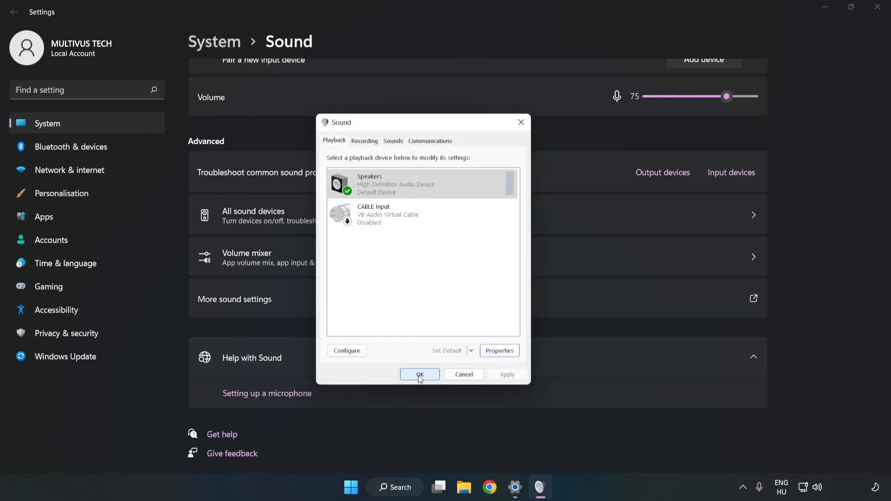
left_click(420, 374)
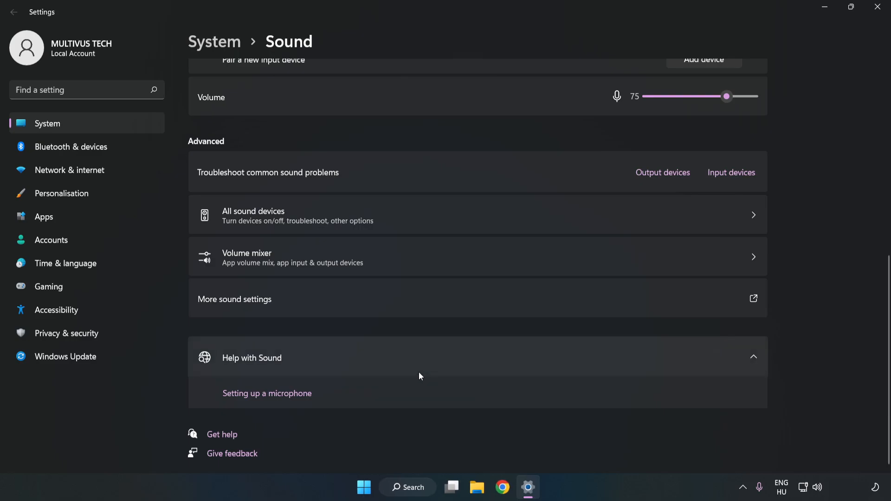
mouse_move(877, 8)
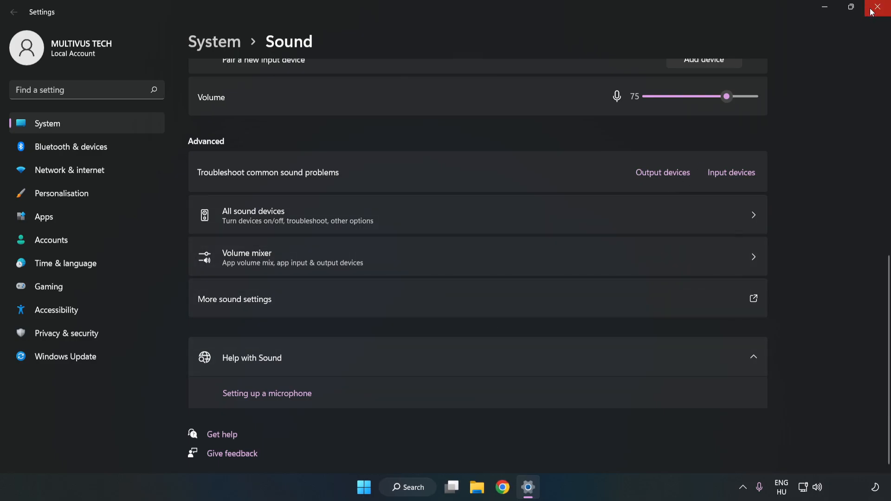
Step: Close Settings and search the taskbar for 'device manager' to open Device Manager
left_click(878, 7)
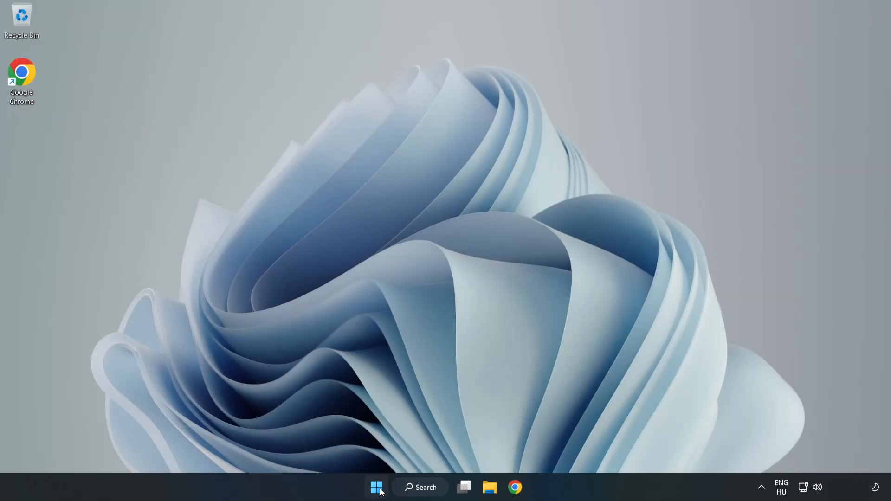
left_click(376, 487)
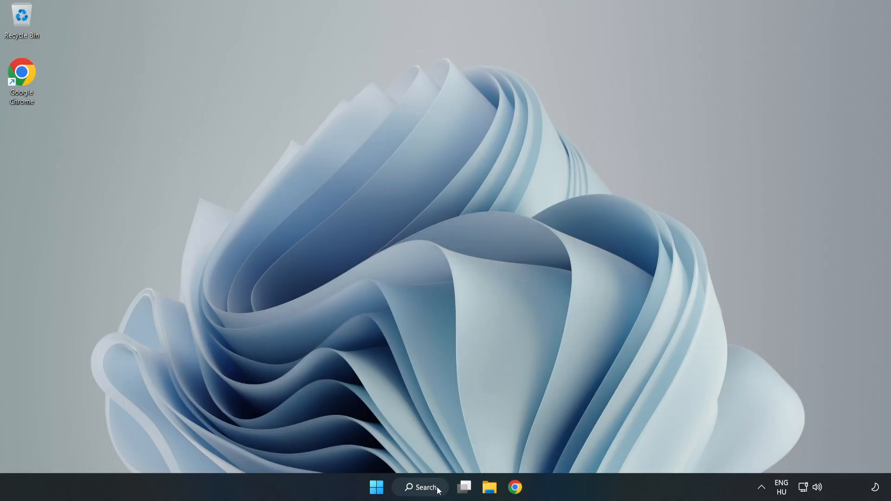
left_click(421, 487)
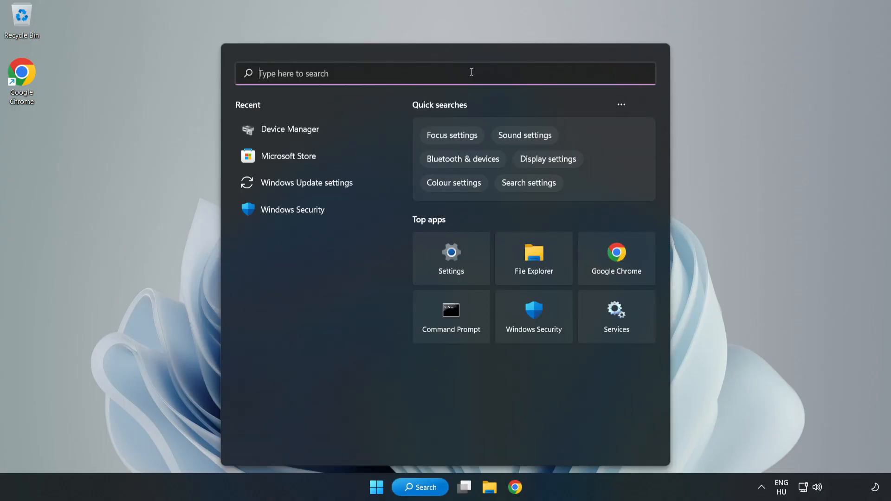
type("device mag")
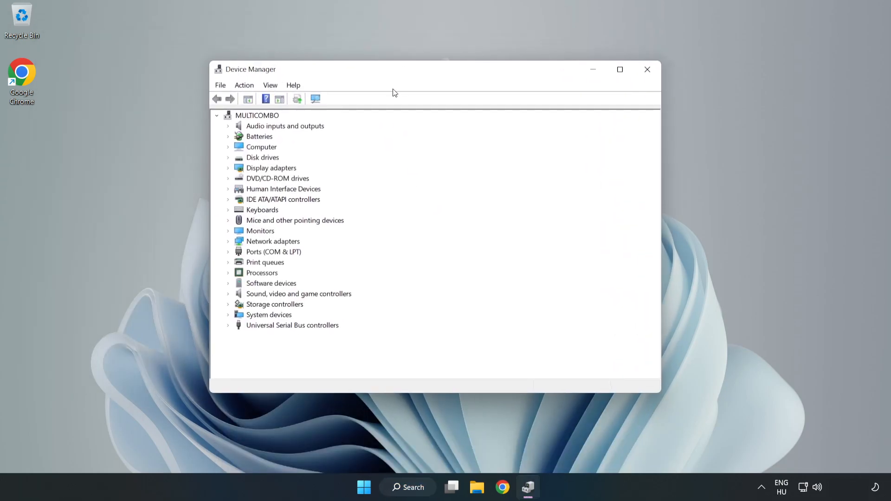
Step: Under Sound, video and game controllers, choose Update driver for High Definition Audio Device
left_click(298, 293)
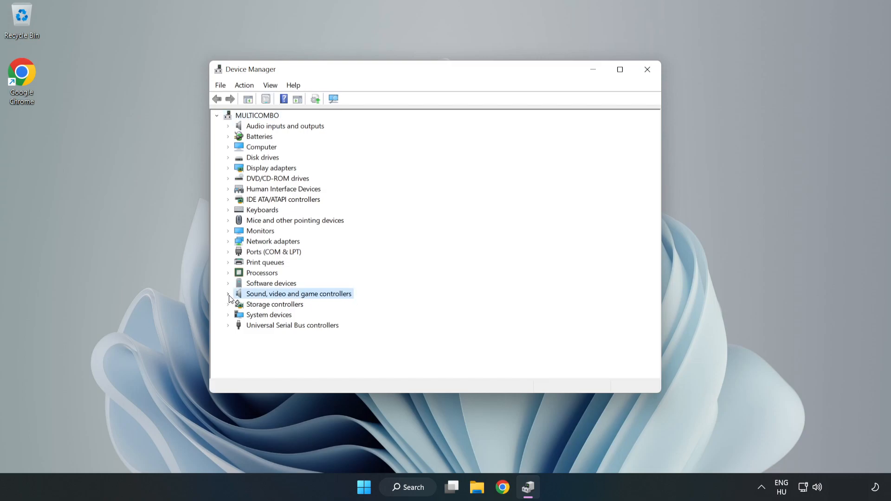
left_click(228, 294)
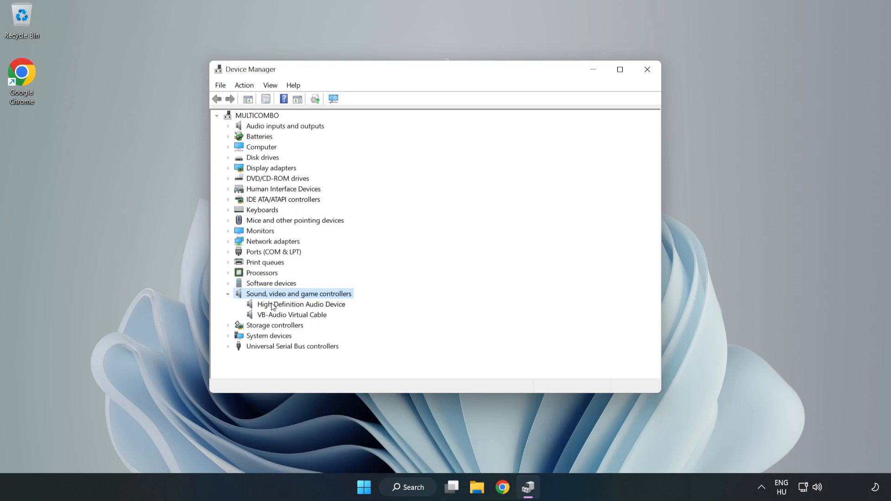
left_click(302, 304)
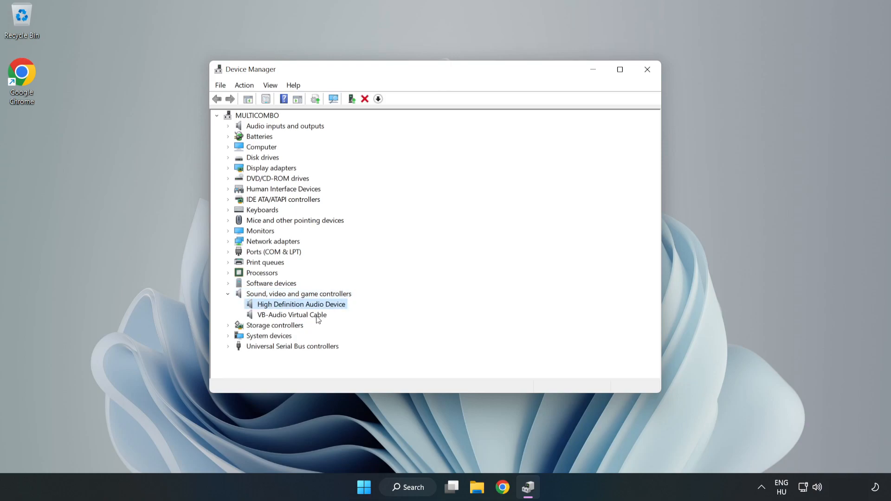
right_click(301, 304)
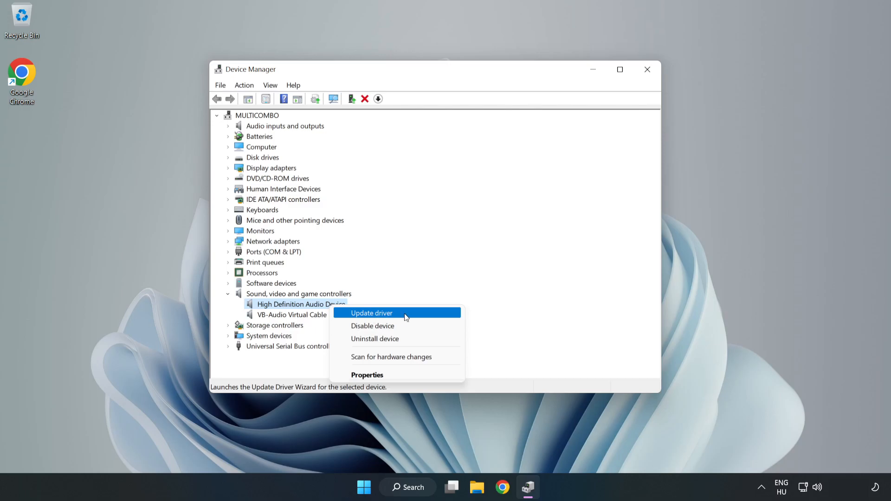
left_click(371, 313)
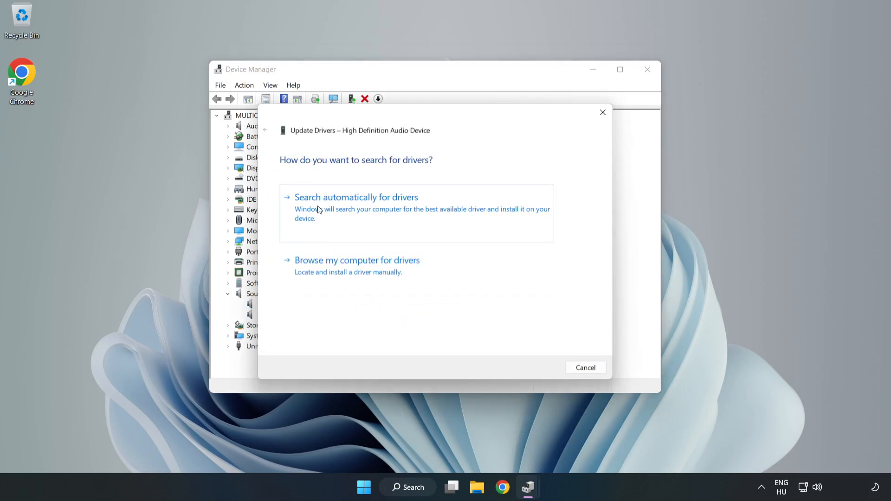
mouse_move(386, 271)
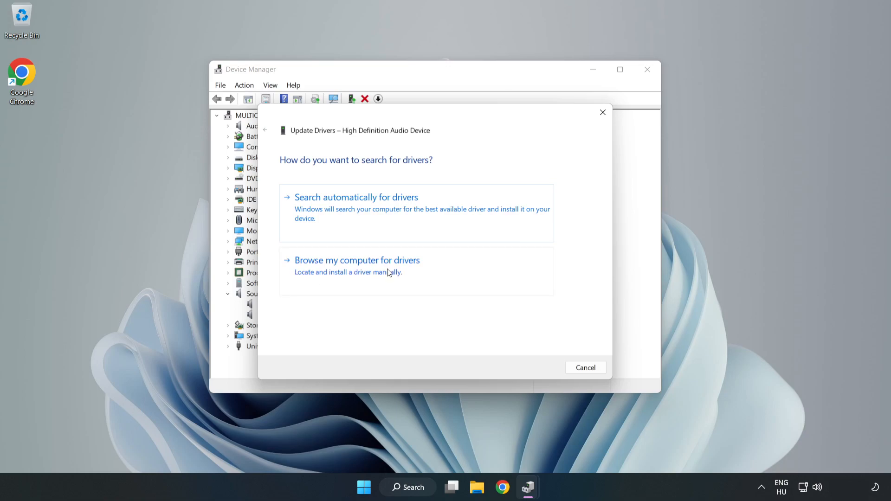
Step: Install the High Definition Audio Device driver from drivers on this computer, accepting the warning
left_click(356, 260)
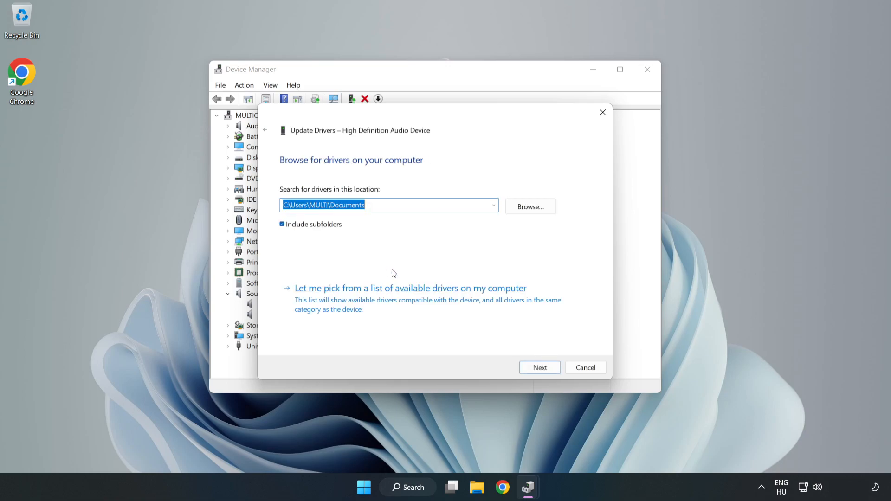
mouse_move(494, 301)
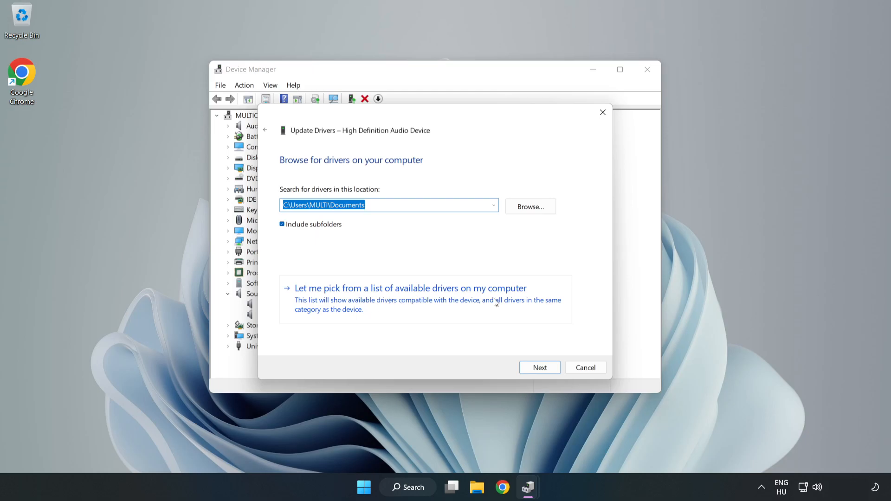
mouse_move(465, 306)
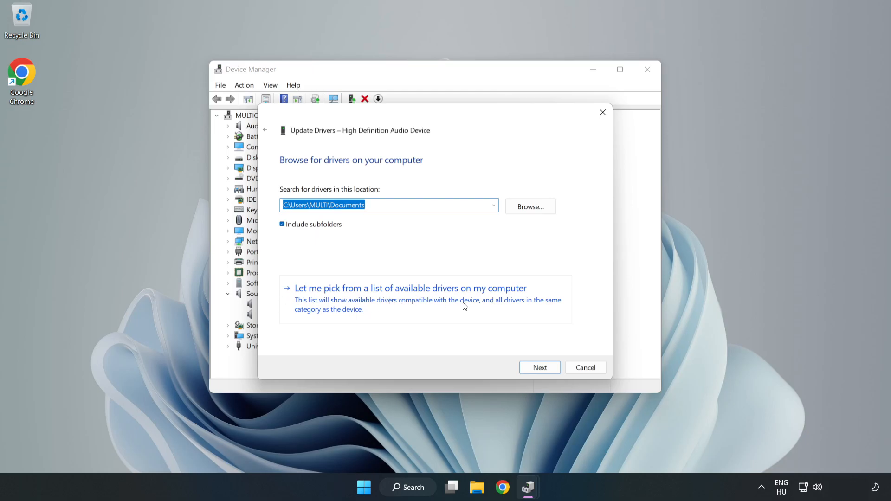
left_click(410, 288)
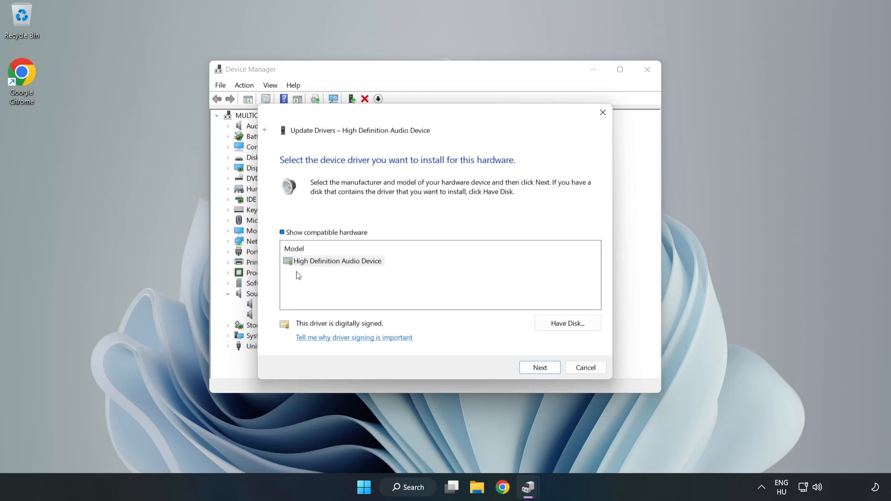
left_click(336, 261)
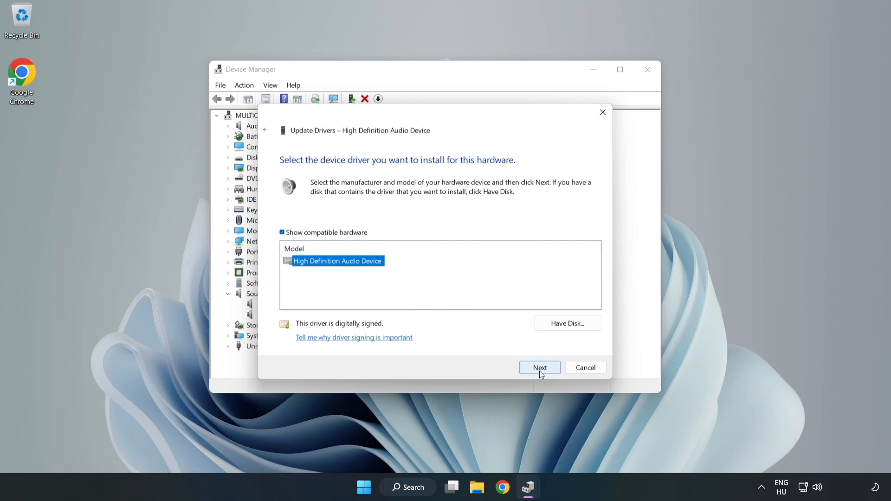
left_click(539, 367)
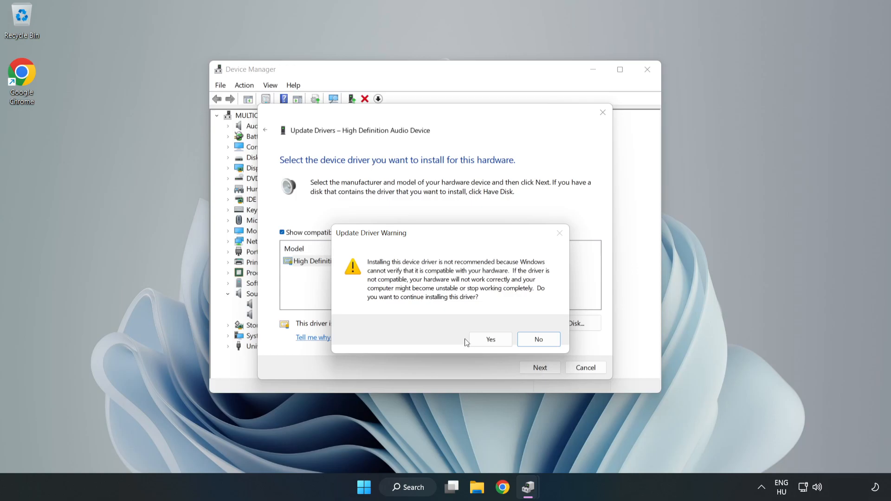
left_click(491, 340)
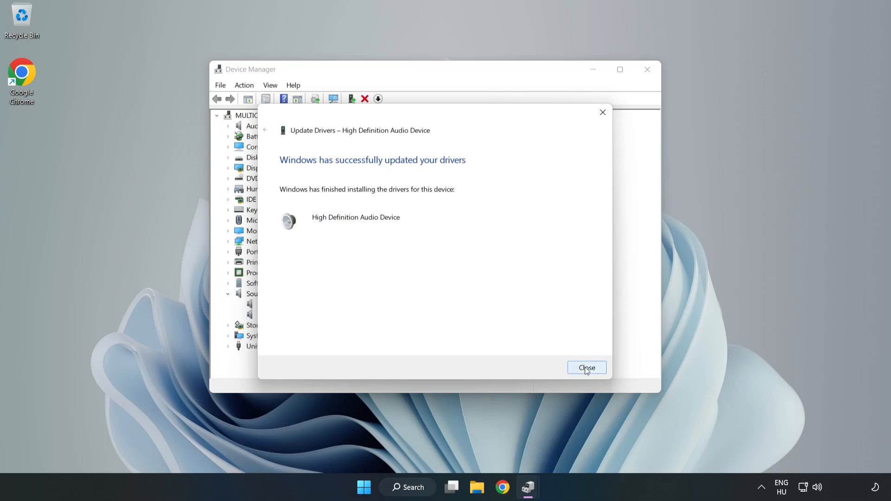
left_click(586, 368)
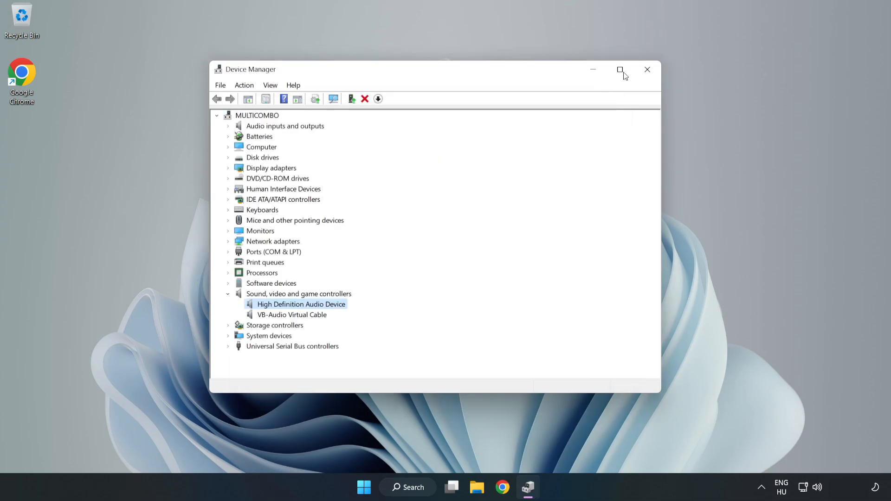
Step: Close Device Manager, then open and dismiss the Start menu
left_click(647, 69)
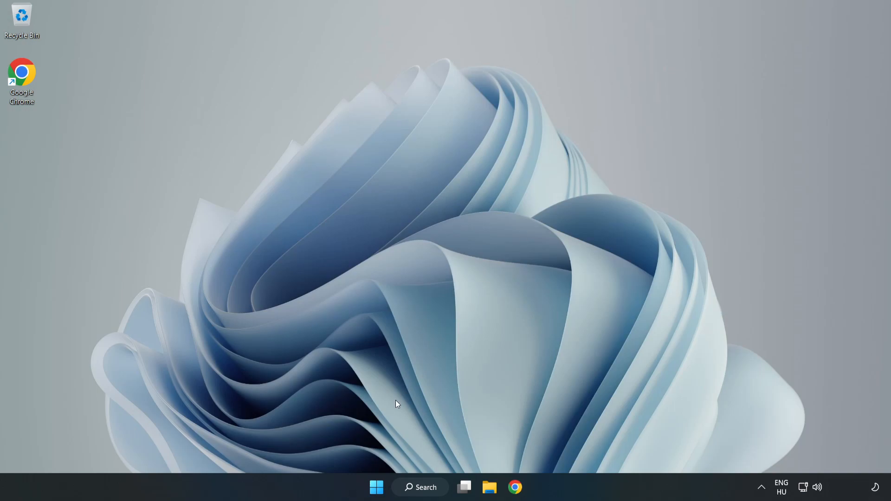
left_click(376, 487)
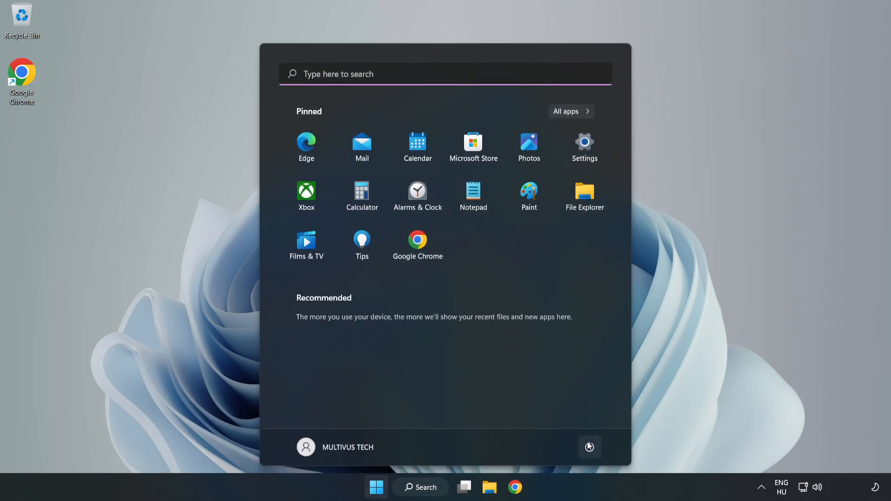
left_click(376, 487)
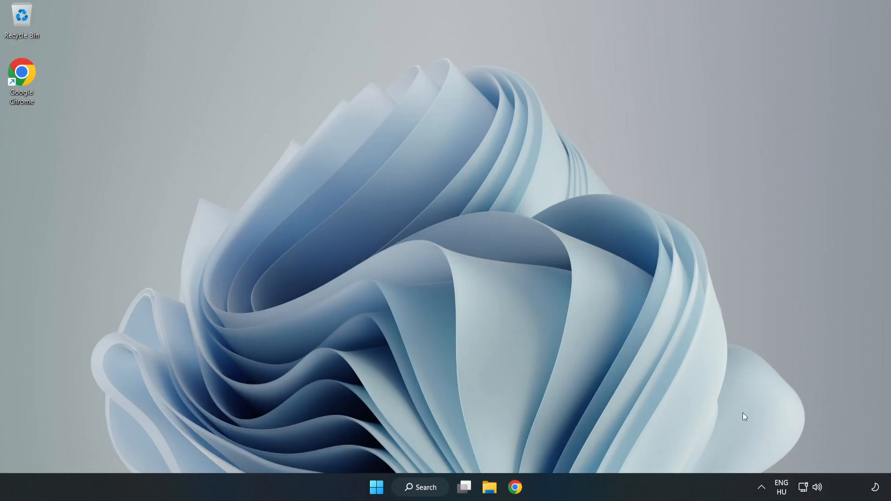
Step: Launch the sound troubleshooter from the system tray speaker icon's context menu
right_click(818, 487)
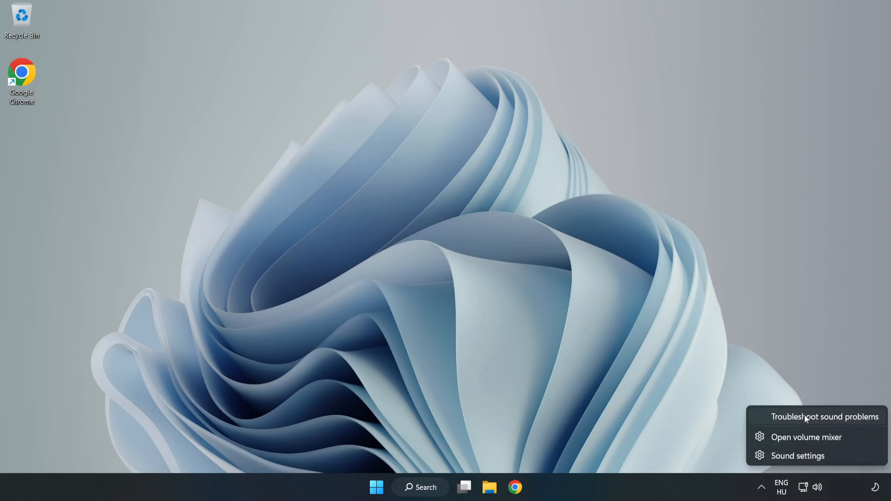
left_click(824, 416)
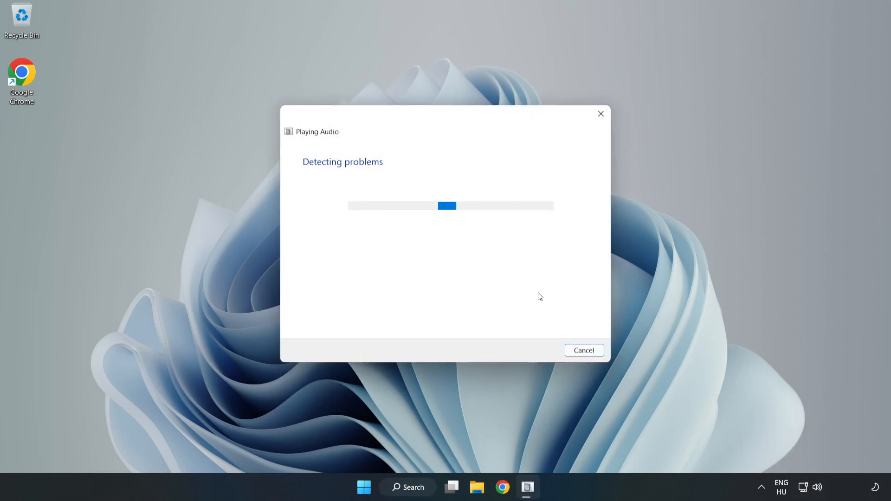